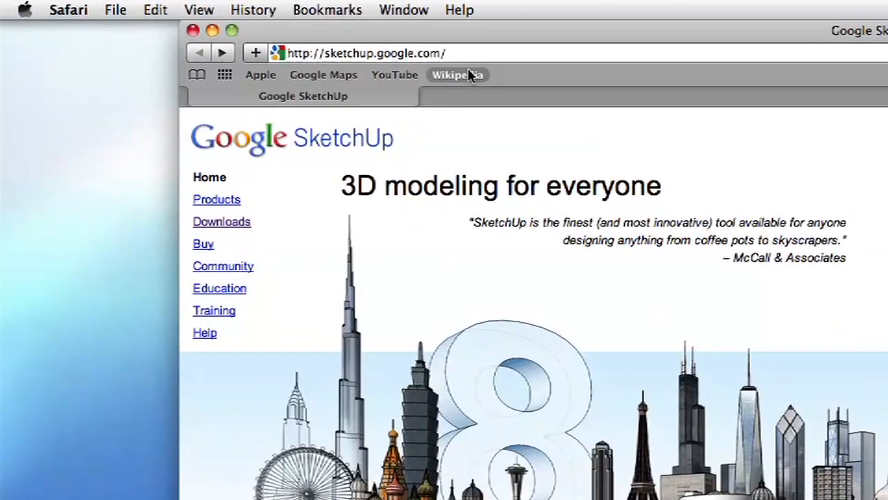
pyautogui.moveTo(520, 137)
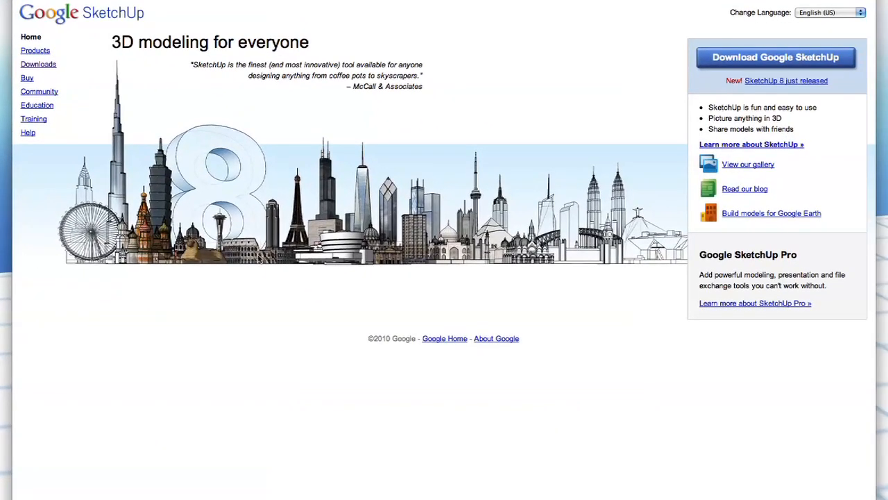
pyautogui.moveTo(248, 285)
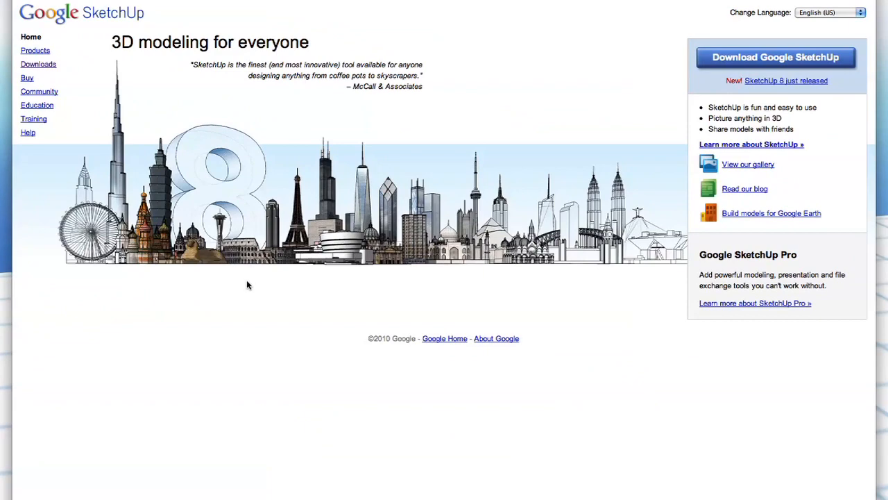
pyautogui.moveTo(123, 119)
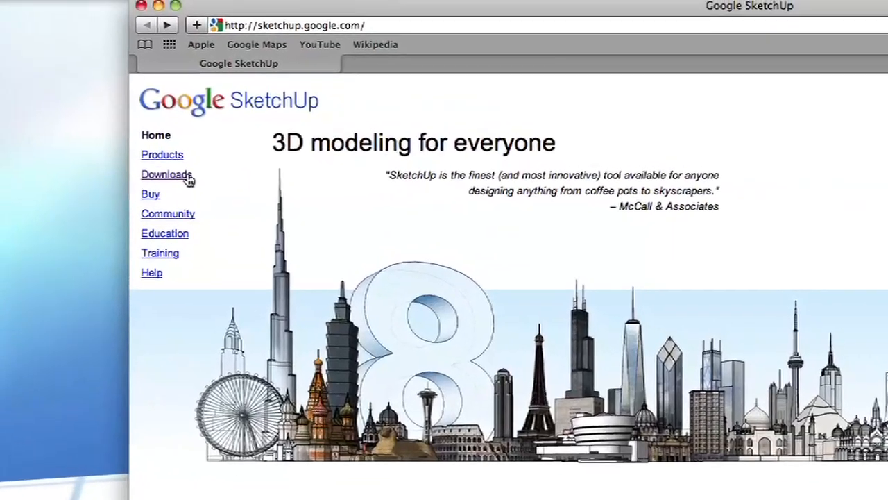
# Go to the SketchUp Downloads page from the left sidebar link.
pyautogui.click(165, 174)
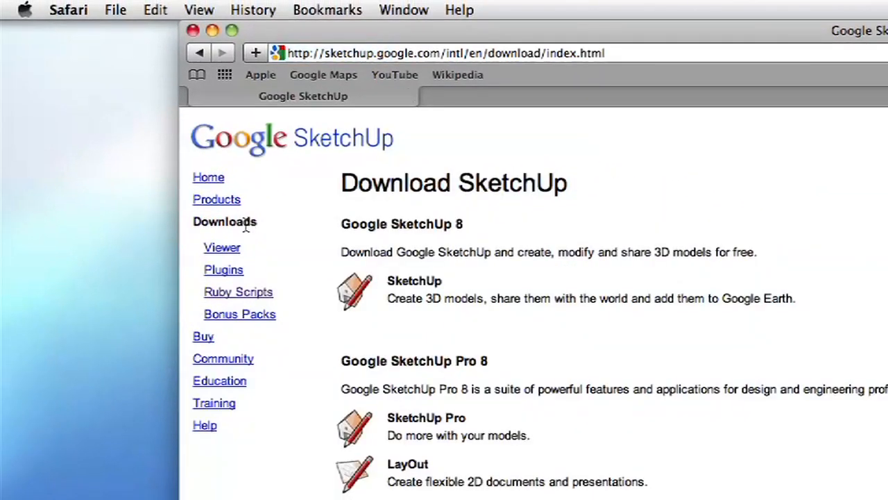
pyautogui.moveTo(500, 261)
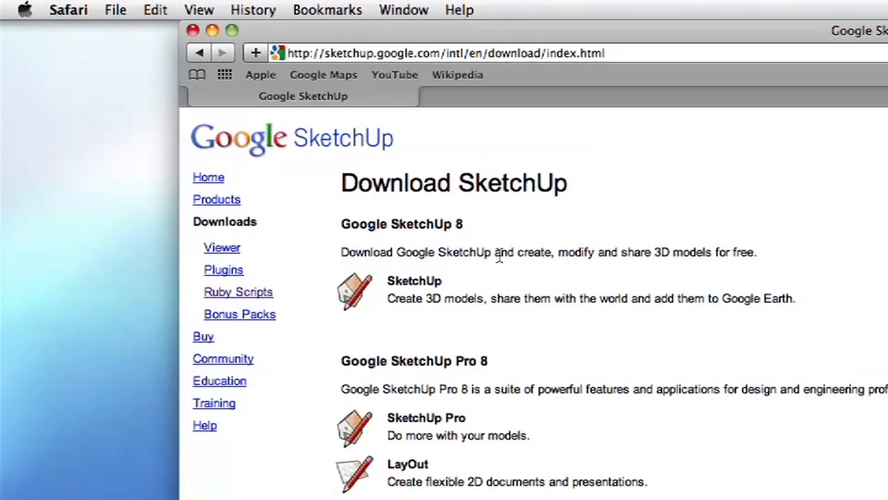
pyautogui.moveTo(566, 281)
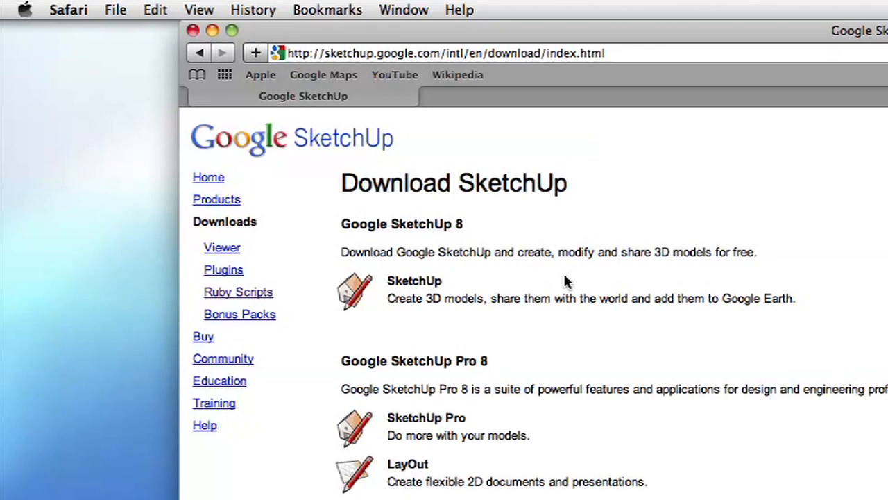
pyautogui.moveTo(503, 273)
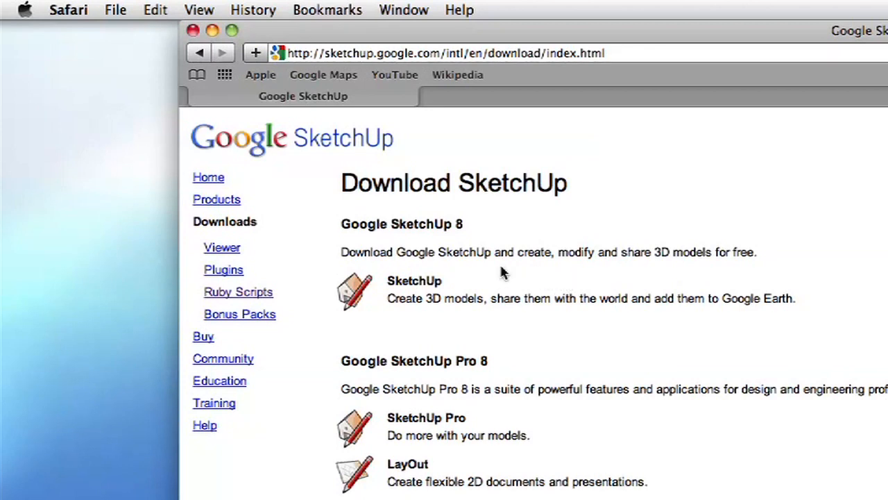
pyautogui.moveTo(248, 234)
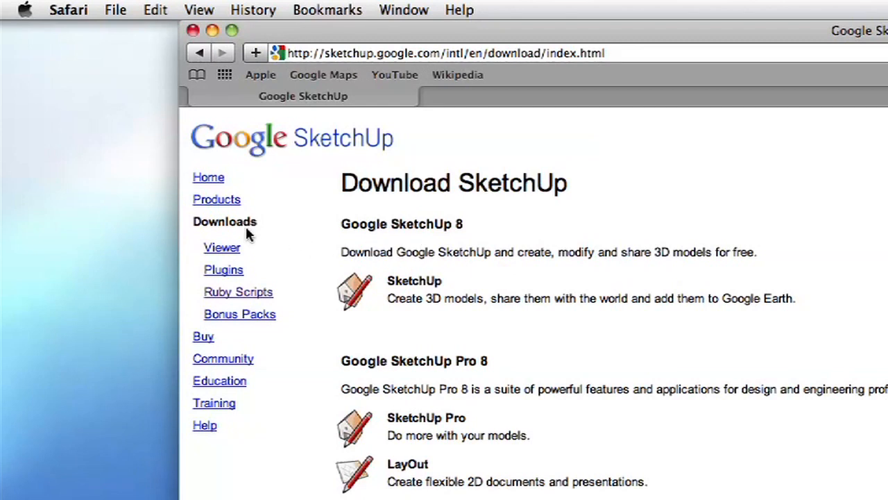
pyautogui.moveTo(251, 241)
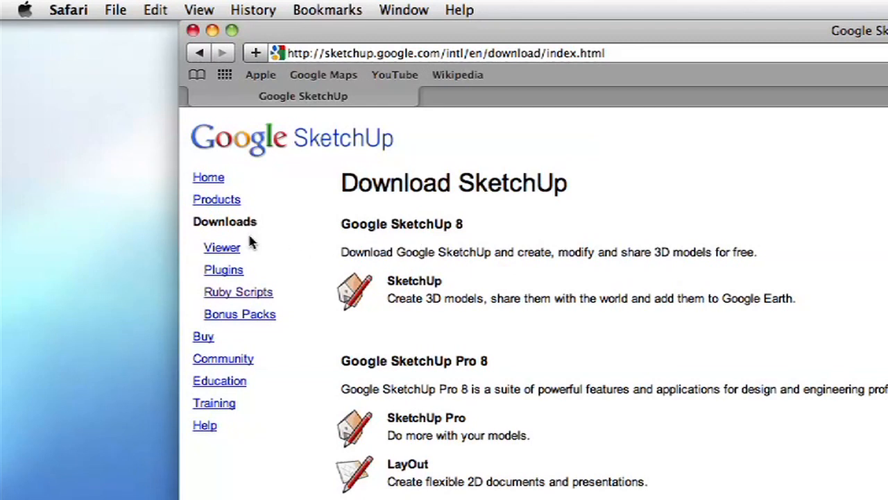
pyautogui.moveTo(227, 260)
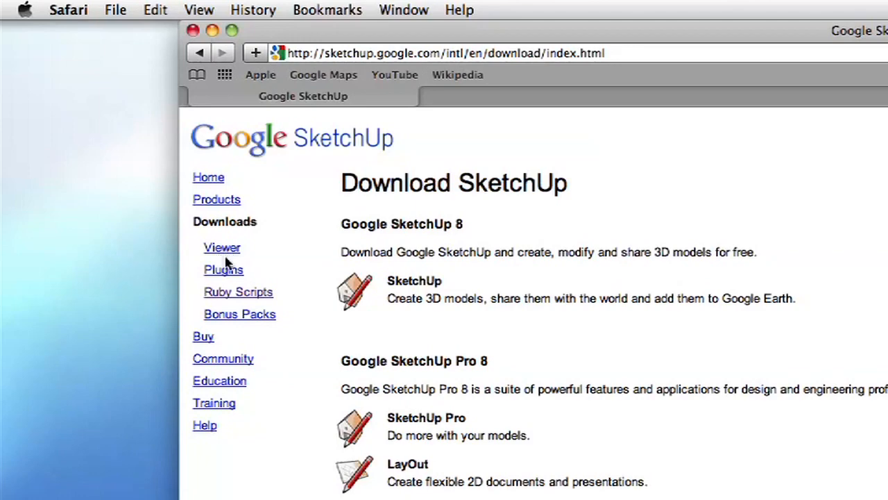